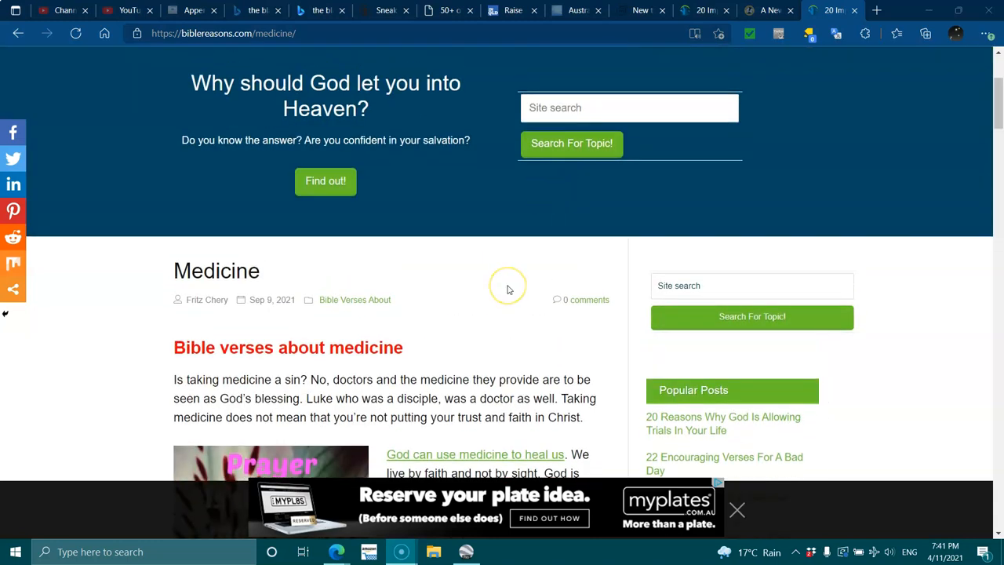
Scroll past the Medicine article's intro and image to the Quotes and Jeremiah 8:22
scroll(down, 3)
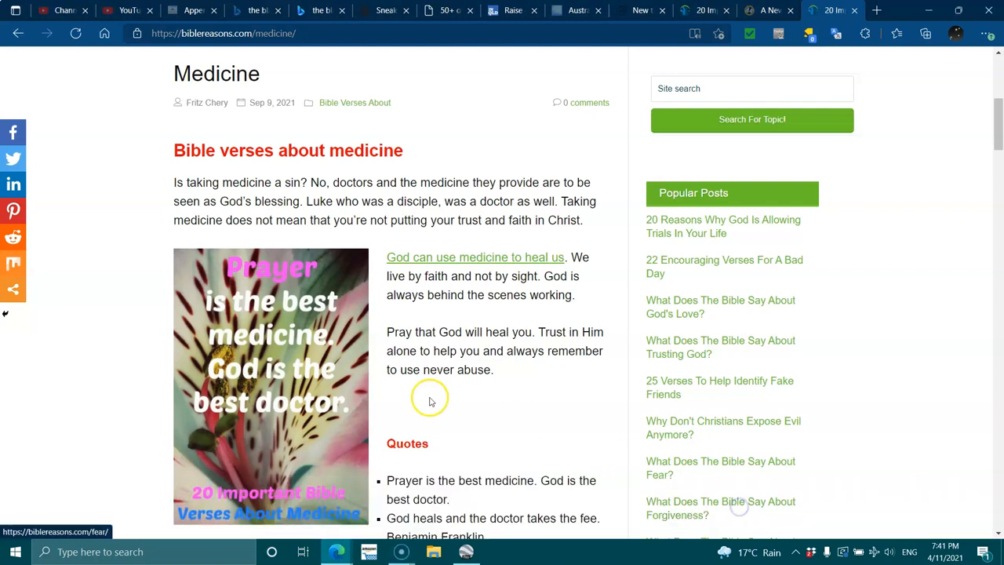
mouse_move(416, 399)
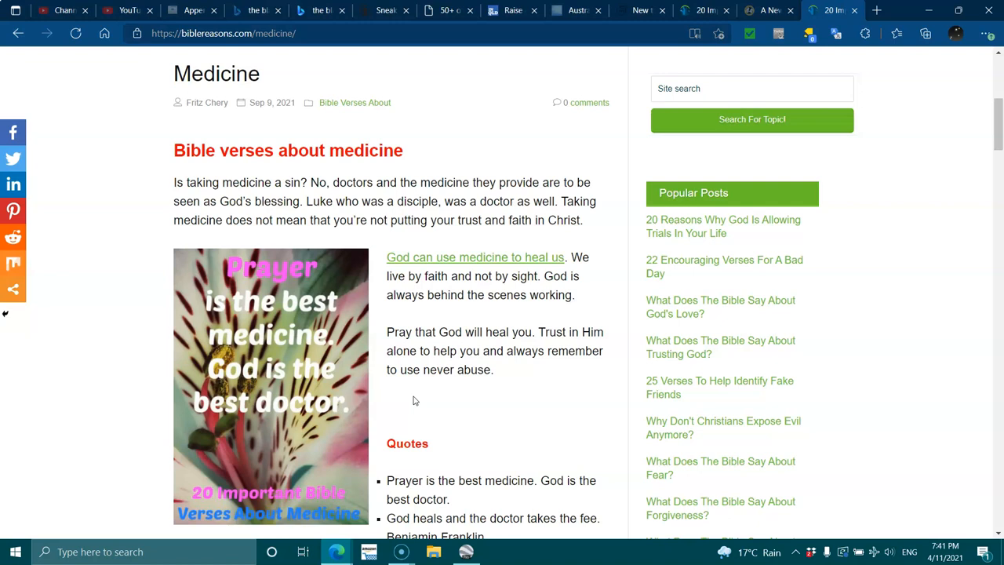
mouse_move(460, 327)
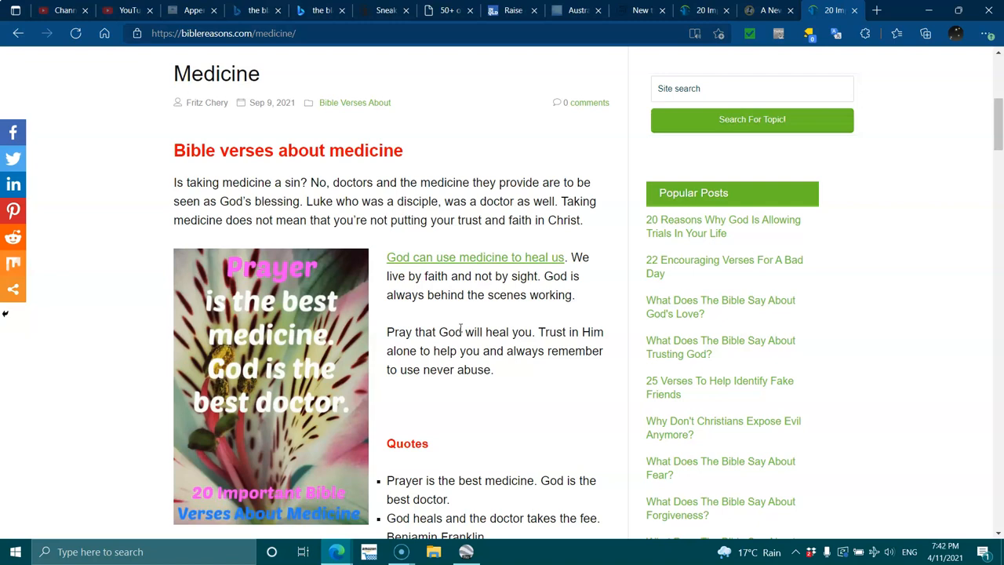
scroll(down, 3)
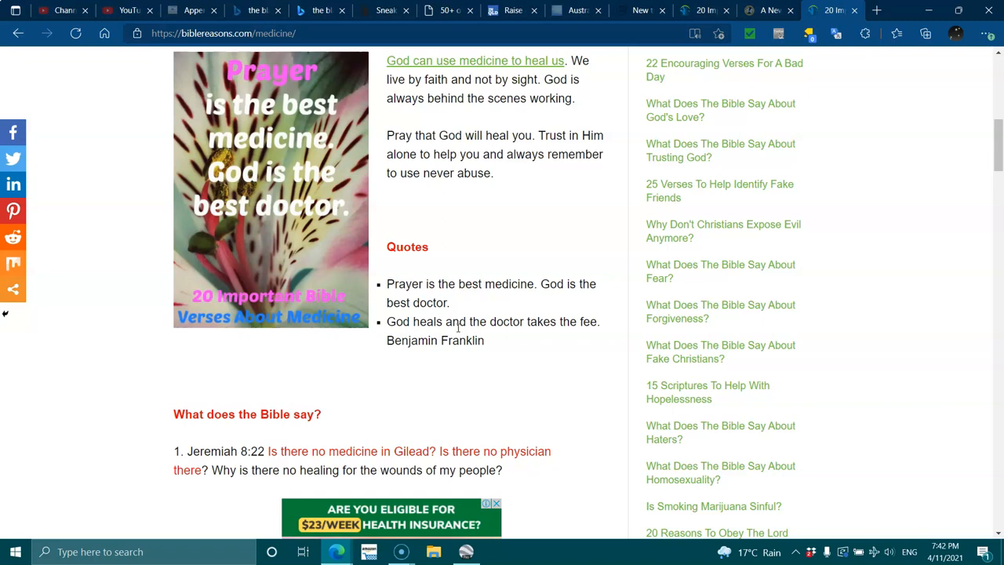
Read on to Ezekiel 47:11-12, Revelation 22:2 and Isaiah 38:21
scroll(down, 3)
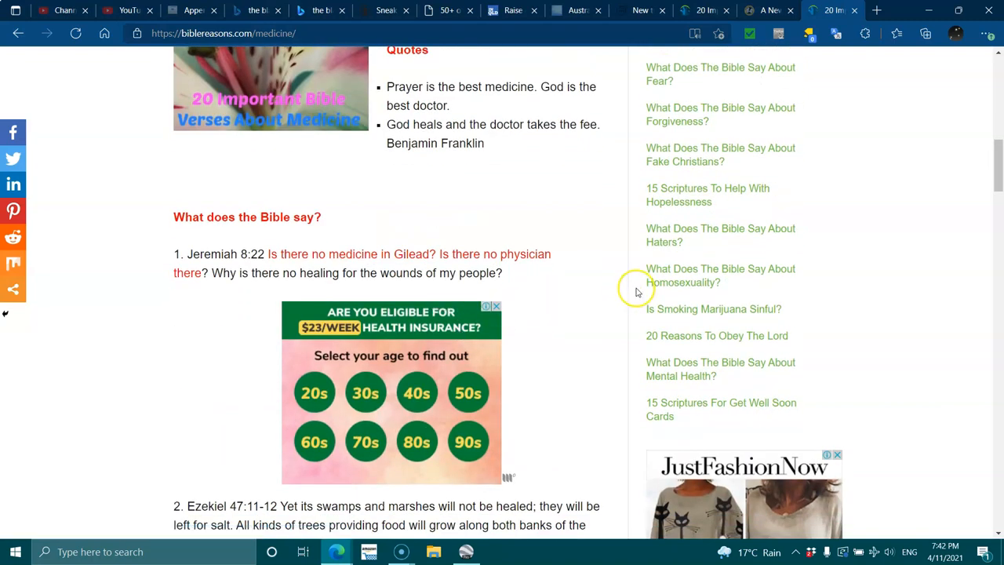
mouse_move(610, 304)
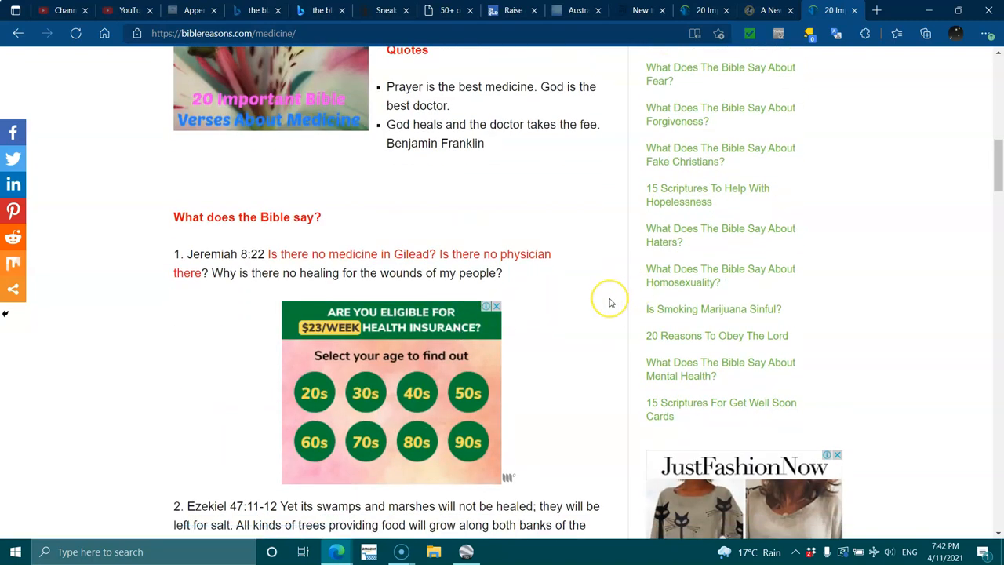
mouse_move(611, 303)
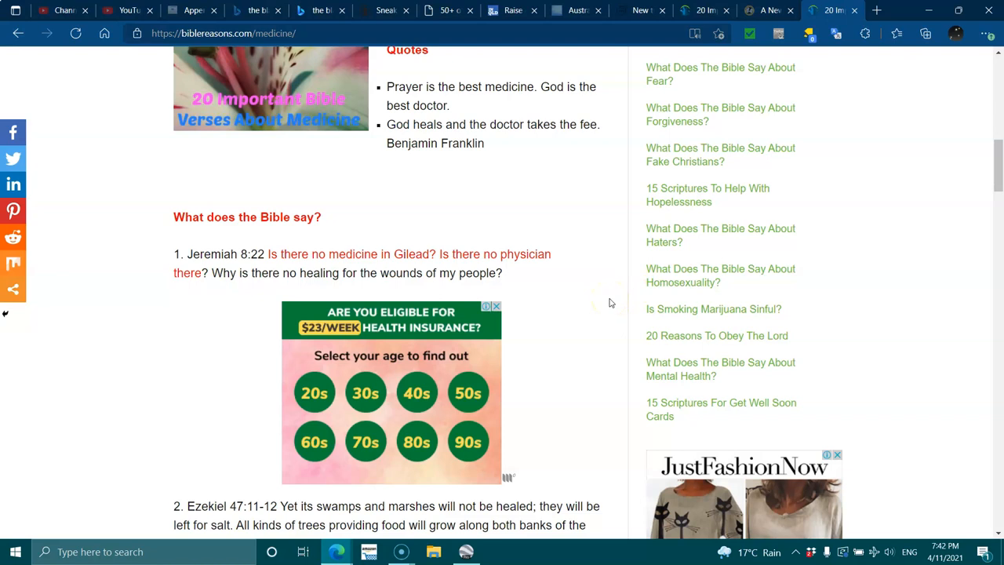
mouse_move(601, 301)
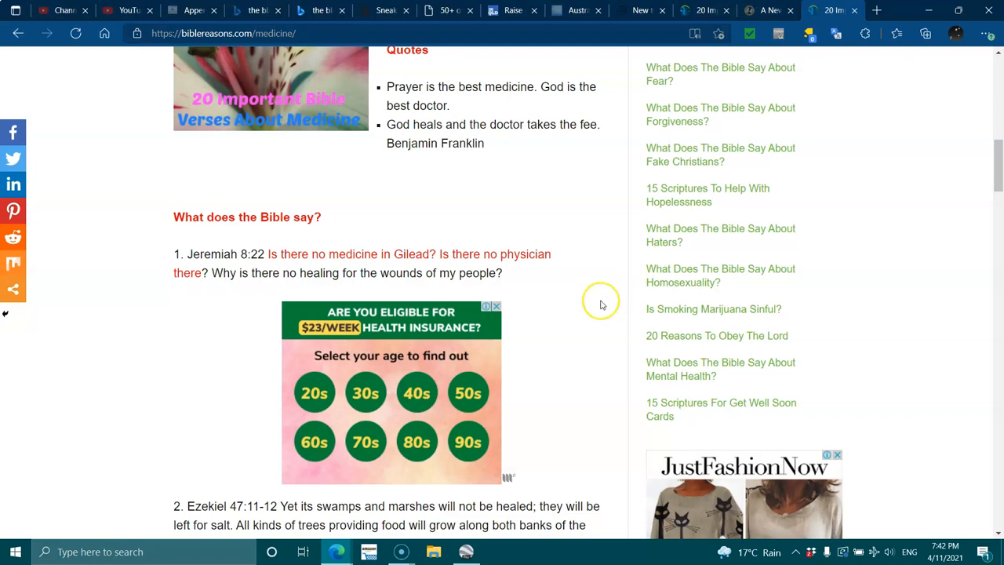
scroll(down, 3)
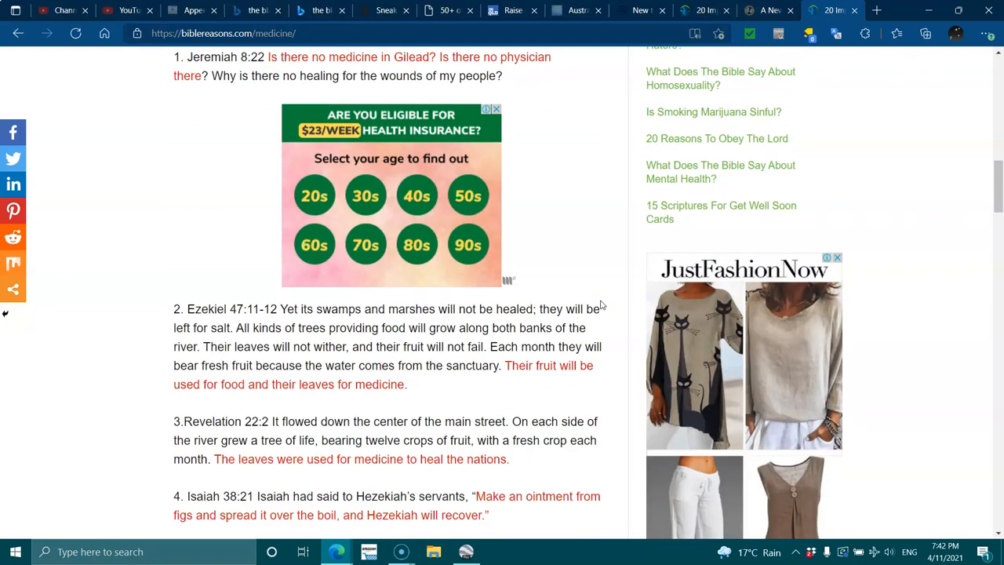
click(496, 108)
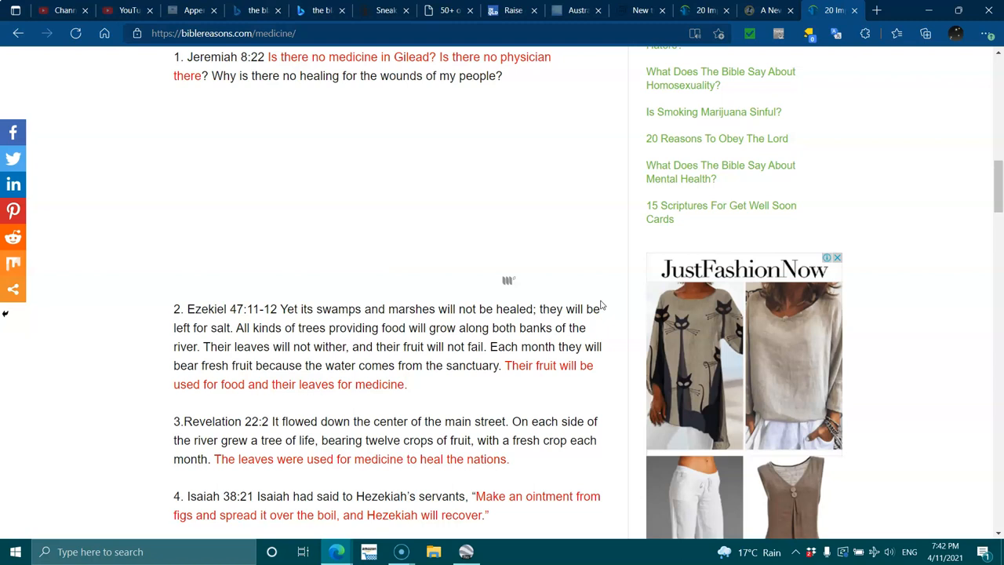
Scroll through verses 5–9 to the 'Alcohol was used as medicine' heading
scroll(down, 3)
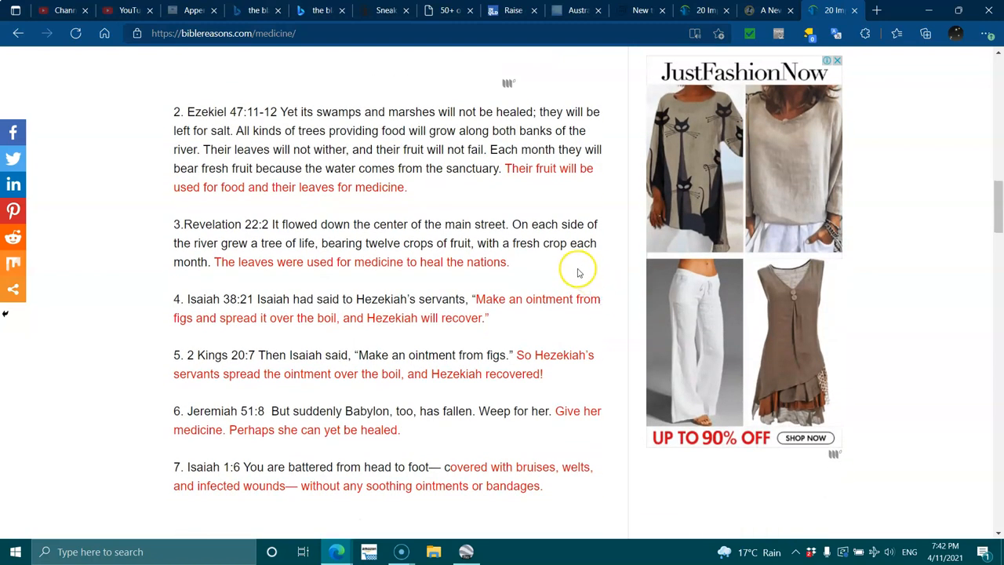
mouse_move(548, 275)
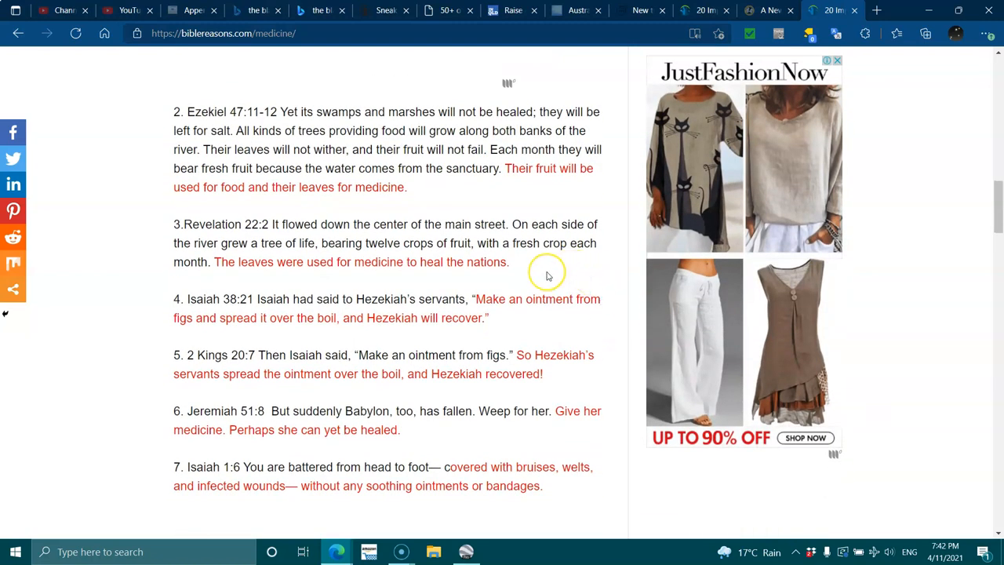
mouse_move(396, 239)
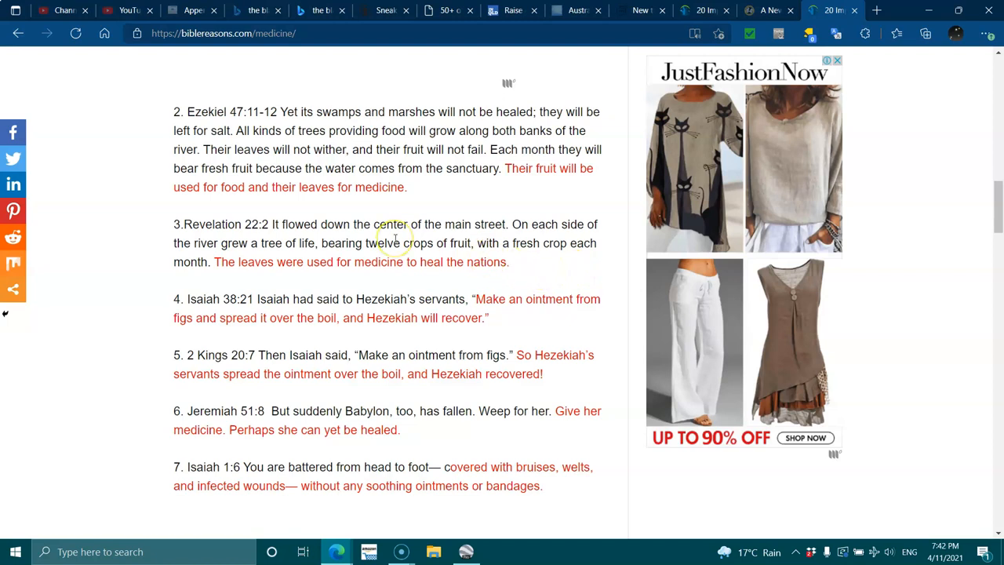
mouse_move(395, 237)
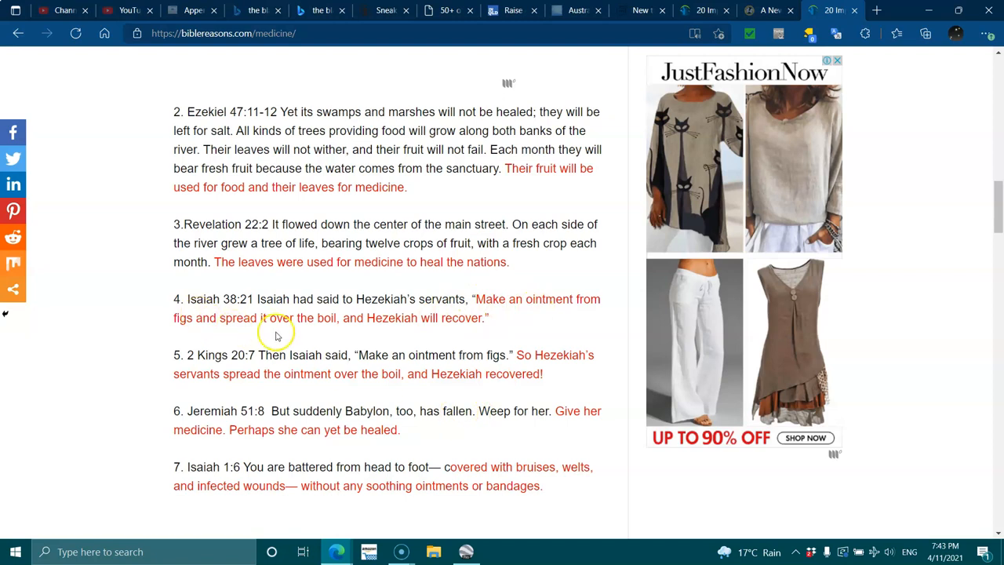
mouse_move(396, 329)
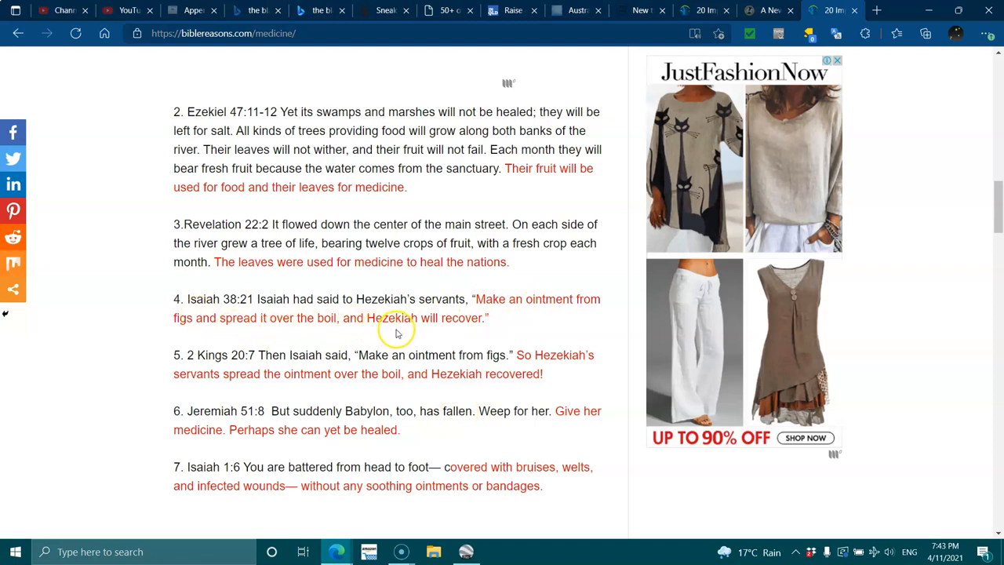
mouse_move(251, 386)
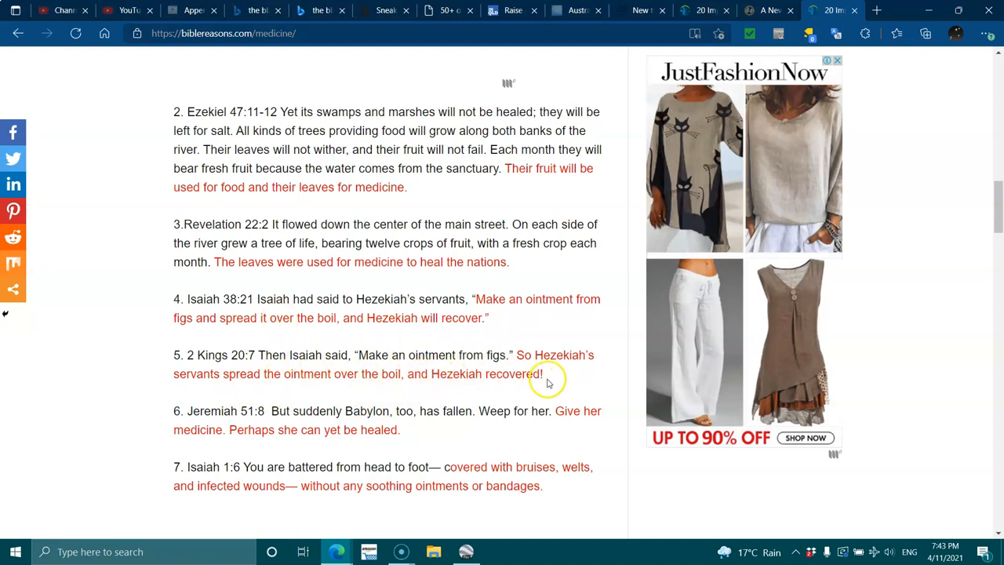
mouse_move(78, 305)
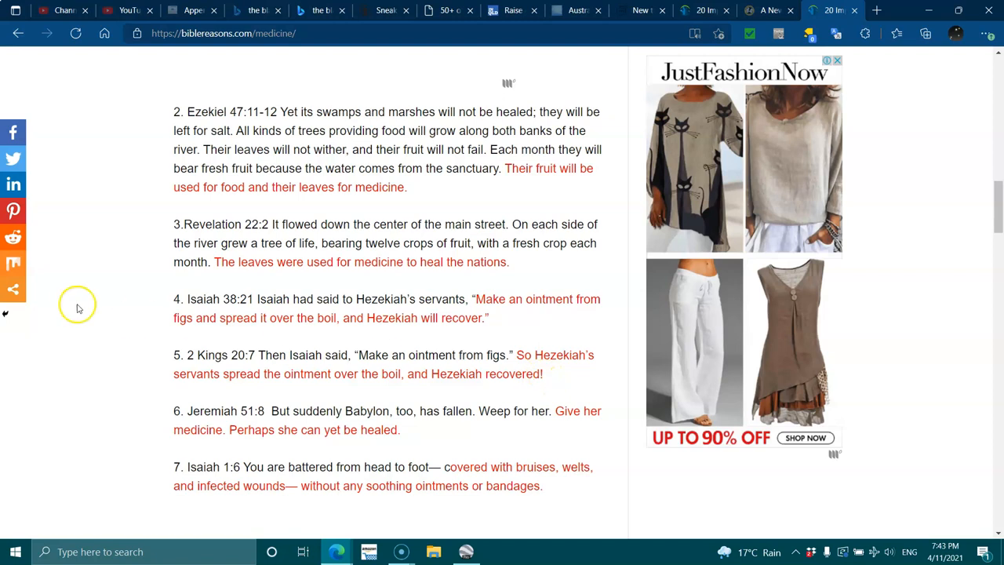
mouse_move(376, 395)
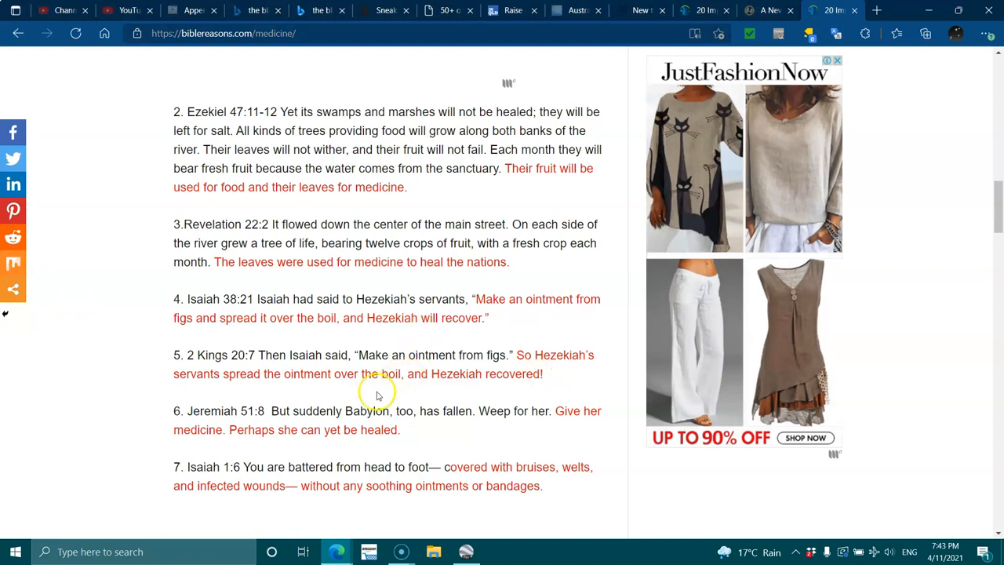
mouse_move(376, 395)
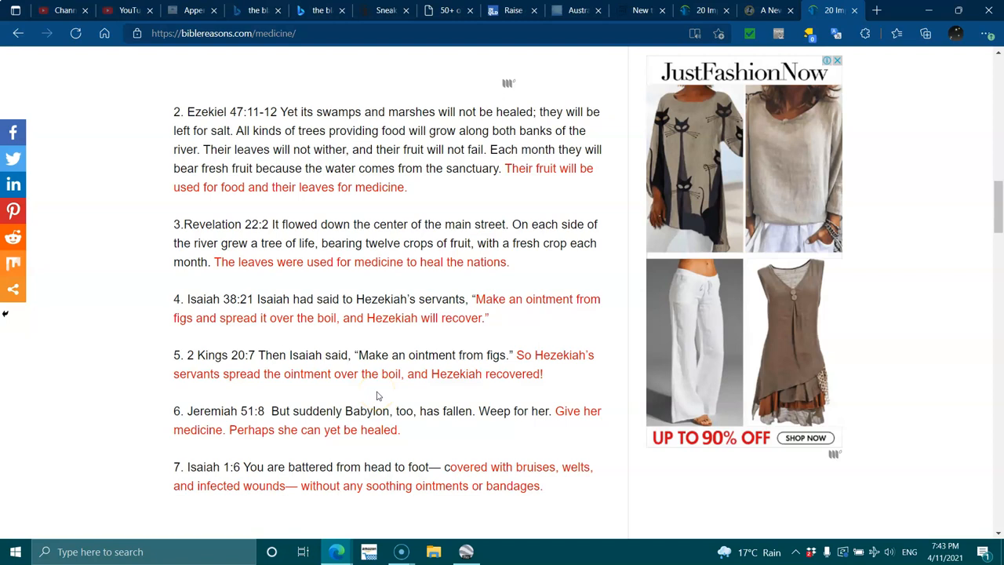
scroll(down, 3)
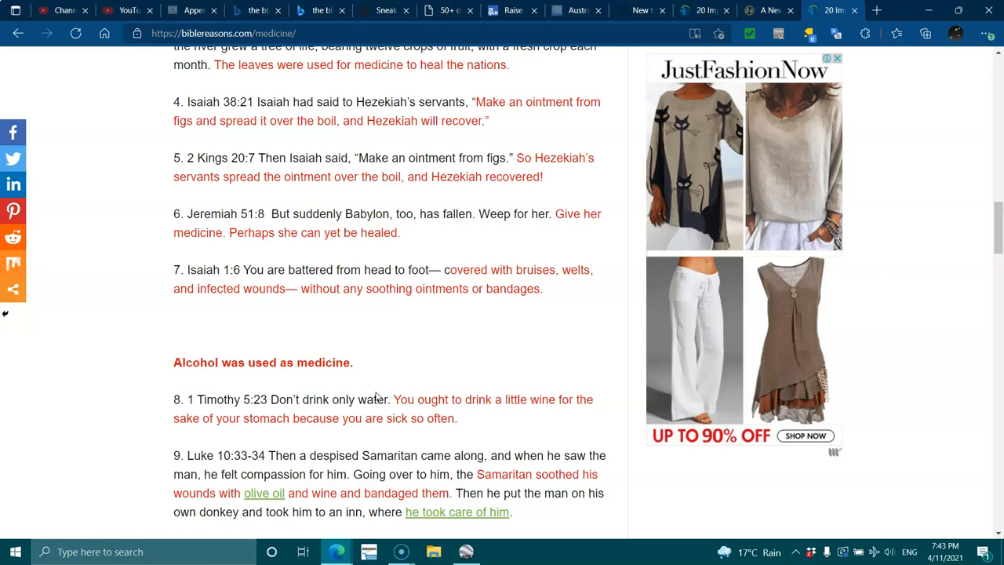
scroll(down, 3)
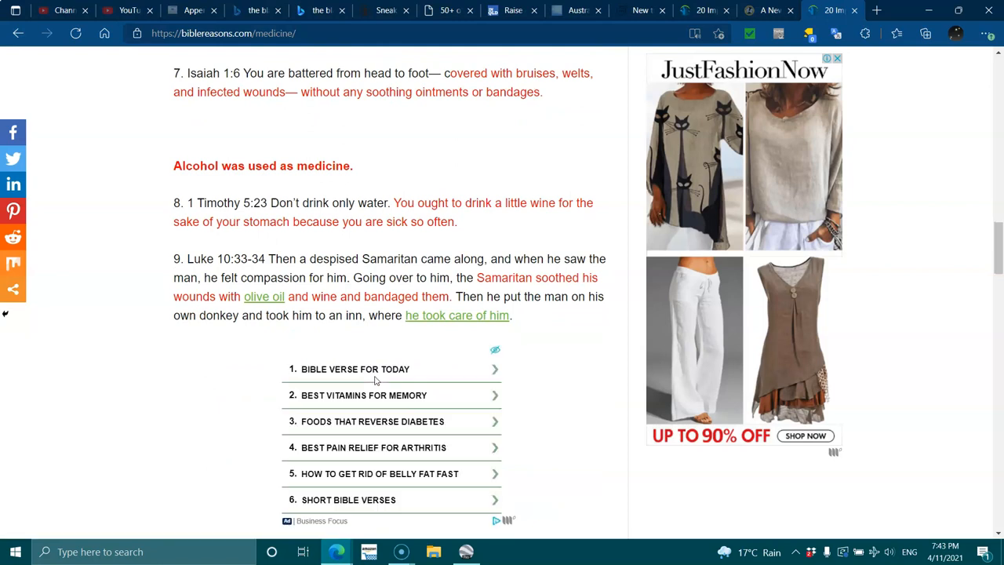
mouse_move(354, 369)
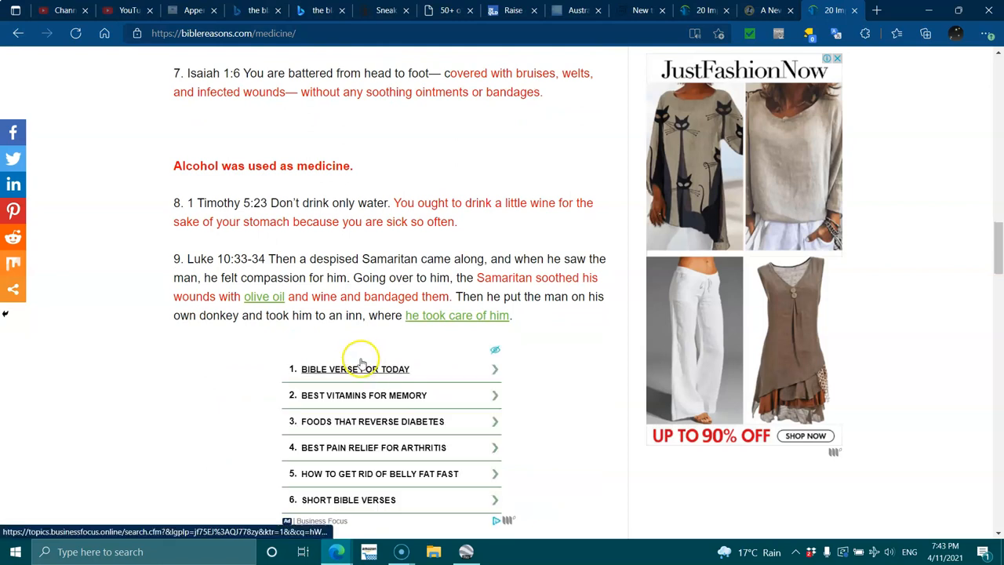
mouse_move(353, 354)
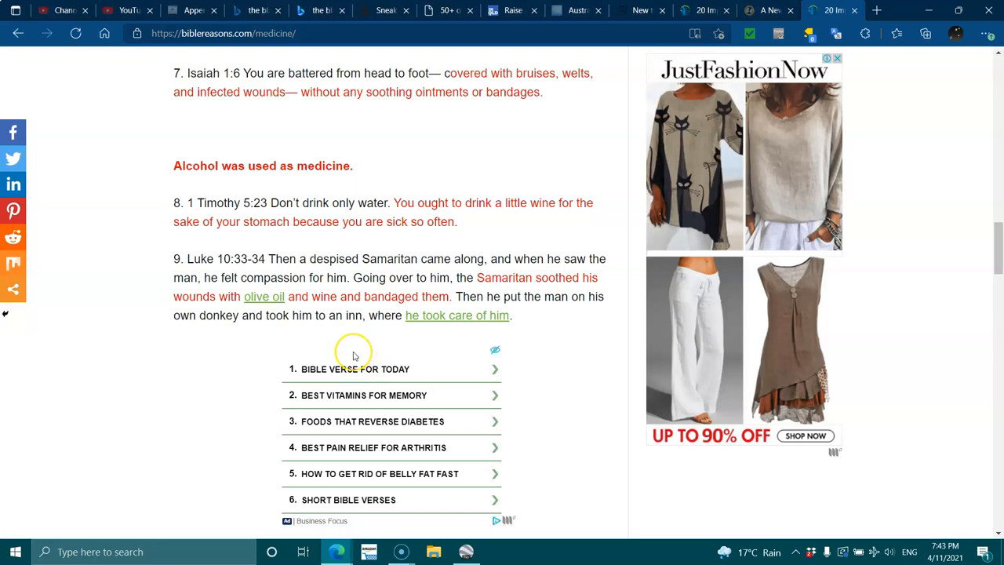
mouse_move(353, 355)
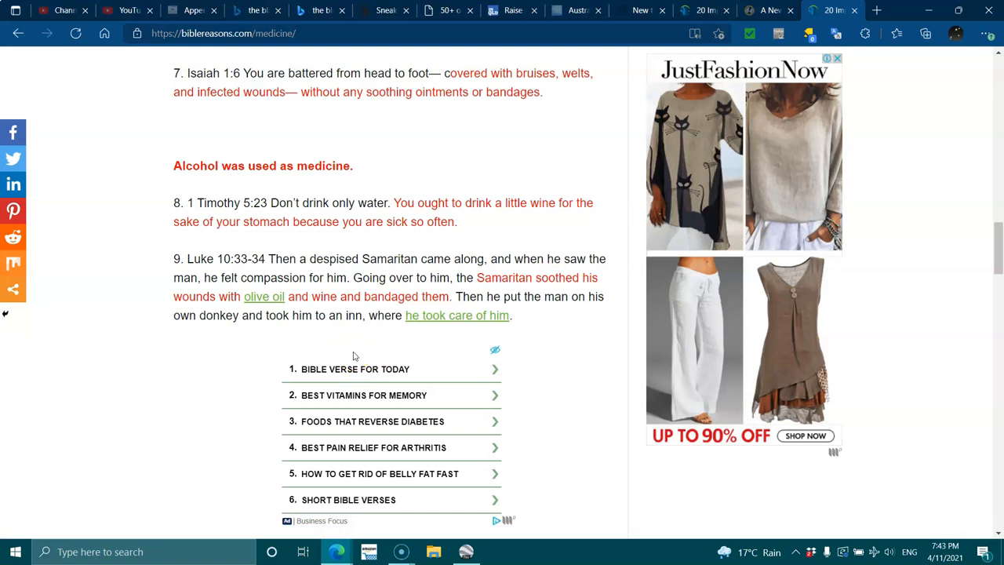
mouse_move(354, 368)
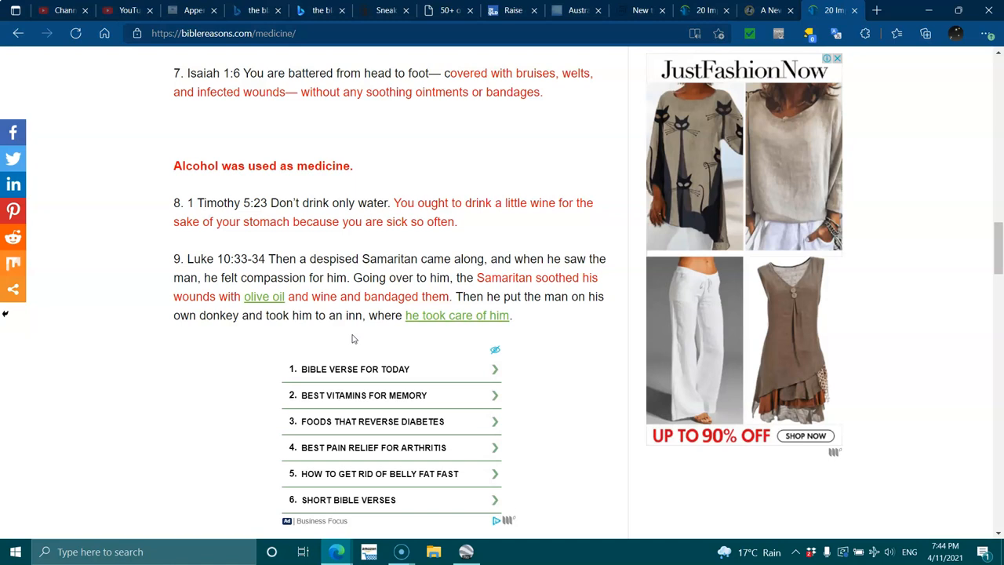
Scroll past Proverbs 31:6 to 'People went to doctors in the Bible' and verses 11–14
scroll(down, 3)
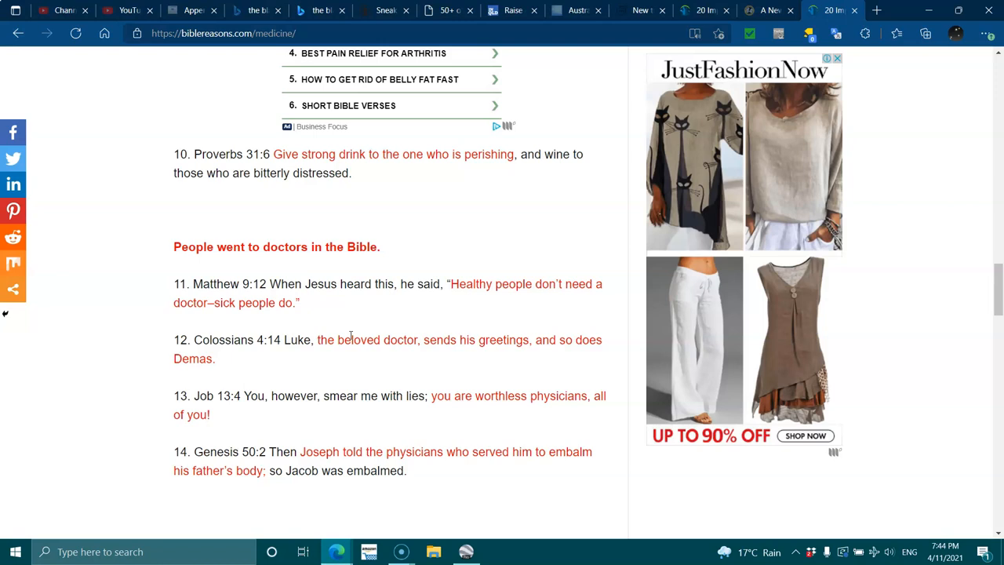
Scroll to 'Continue to trust in the Lord' with Psalm 103:2-3, Job 5:18 and Psalm 147:3
scroll(down, 3)
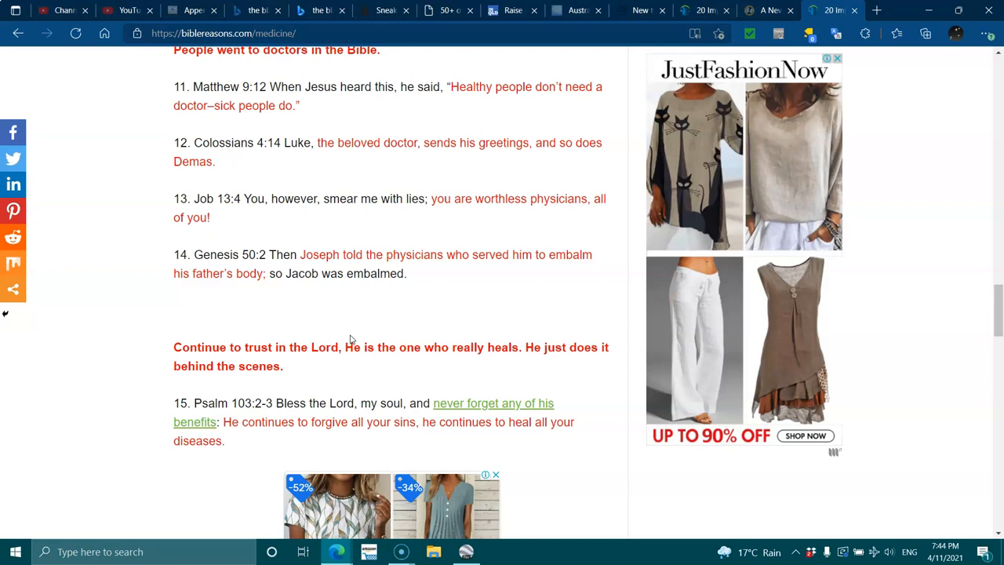
mouse_move(410, 341)
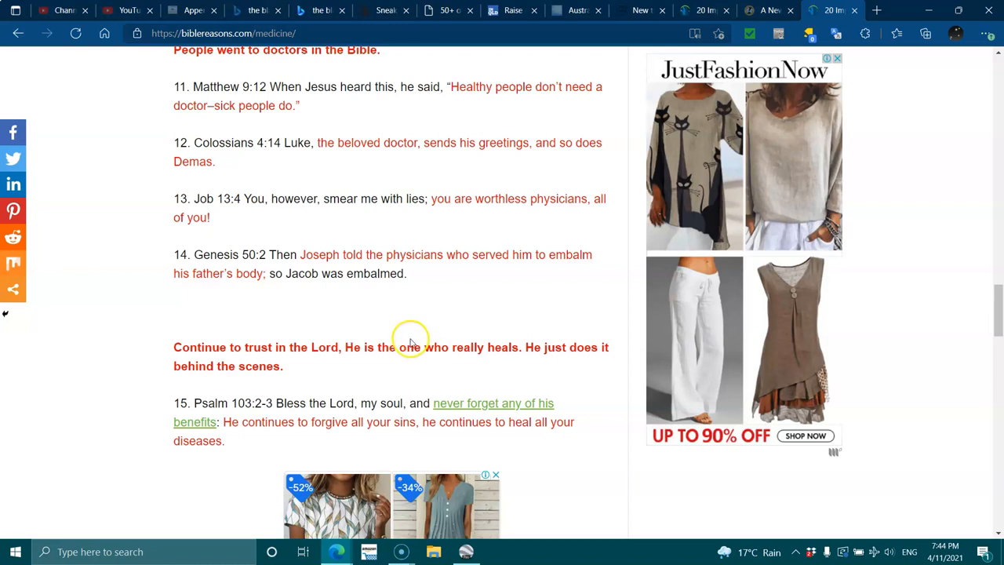
mouse_move(314, 280)
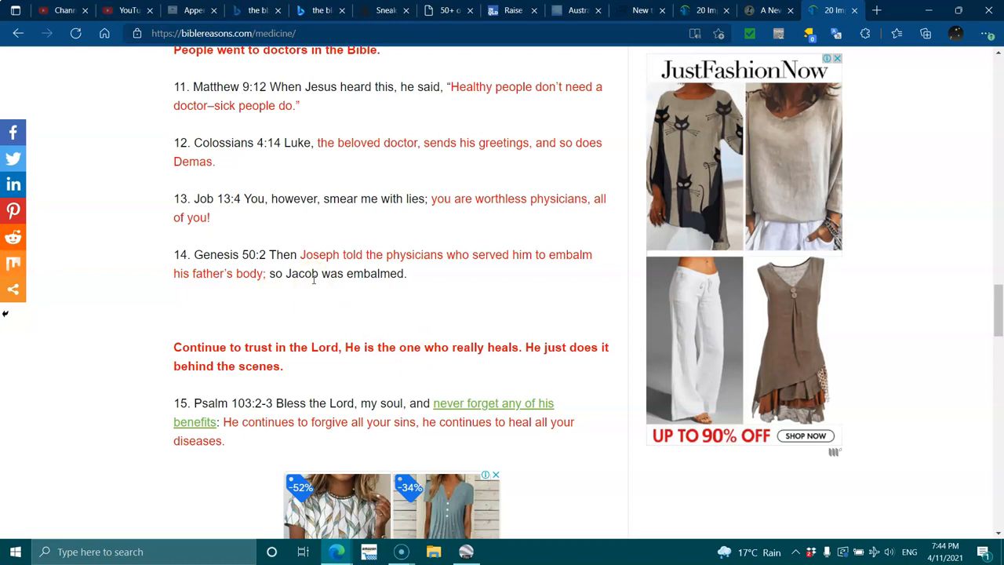
mouse_move(314, 324)
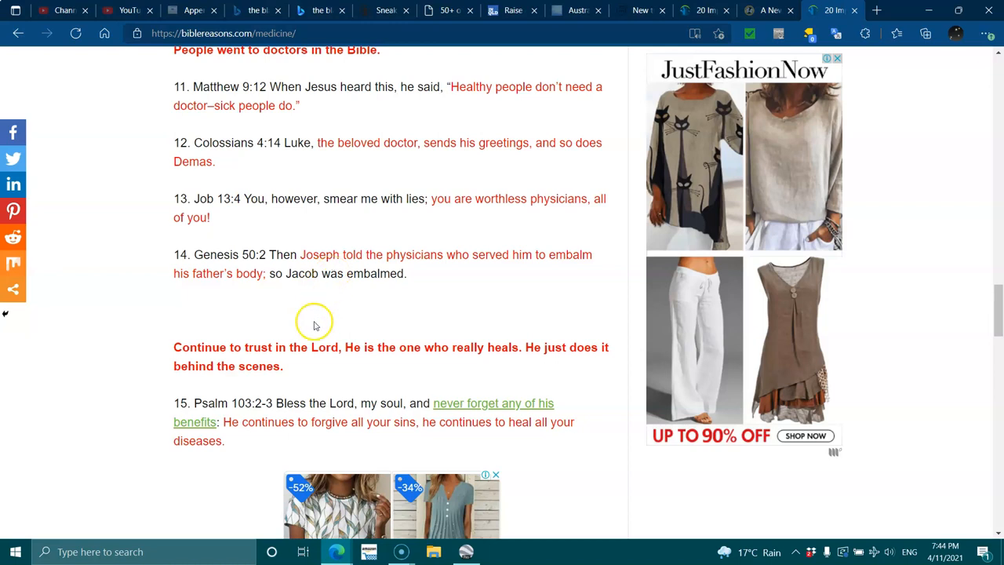
mouse_move(314, 366)
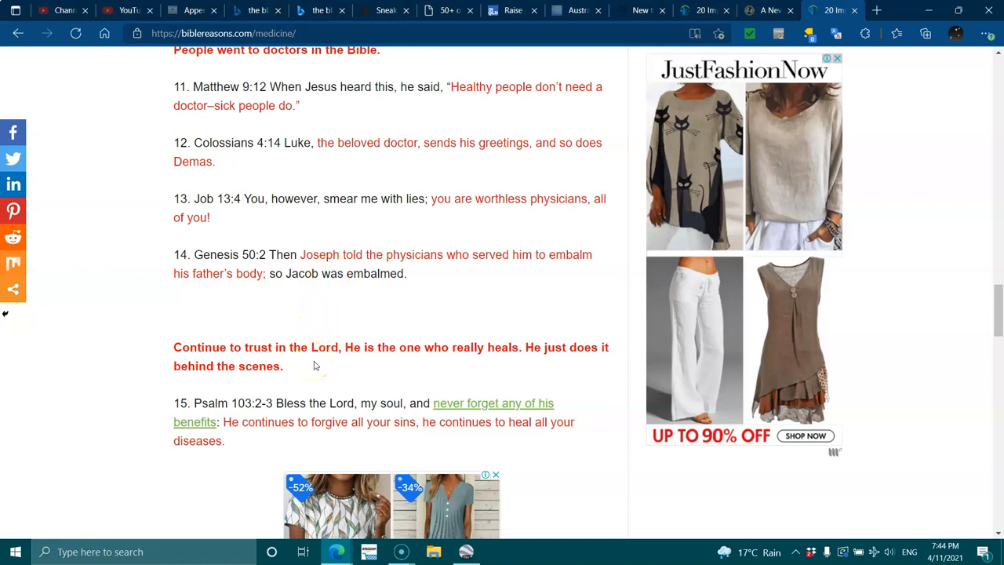
scroll(down, 3)
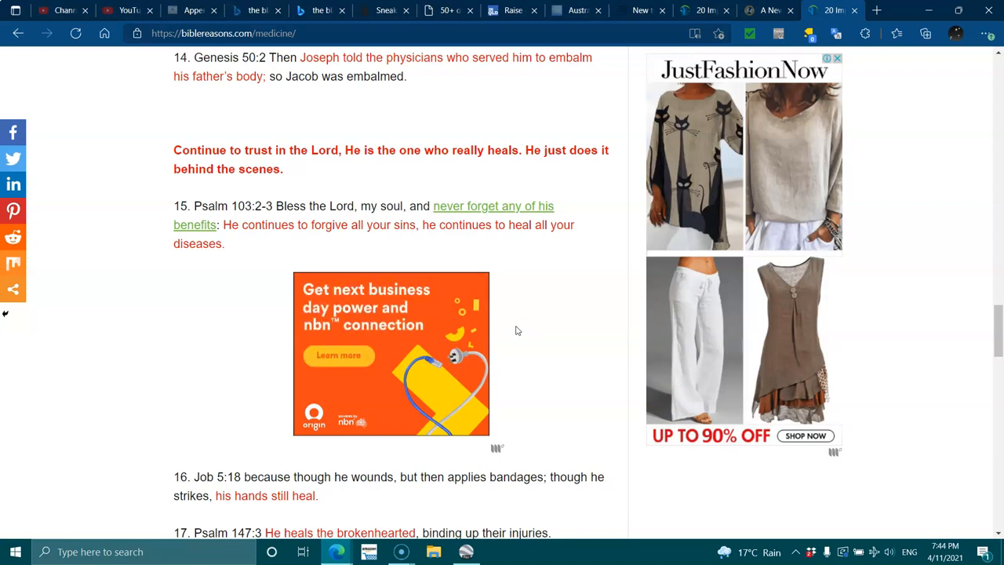
Scroll through verse 18 and Reminders to Ecclesiastes 3:3 and the newsletter signup
scroll(down, 3)
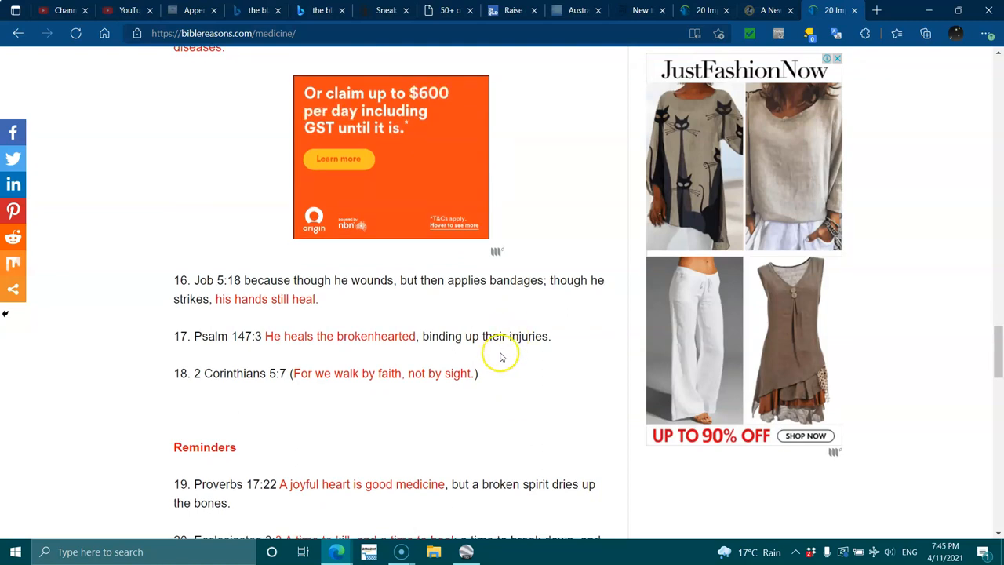
mouse_move(514, 330)
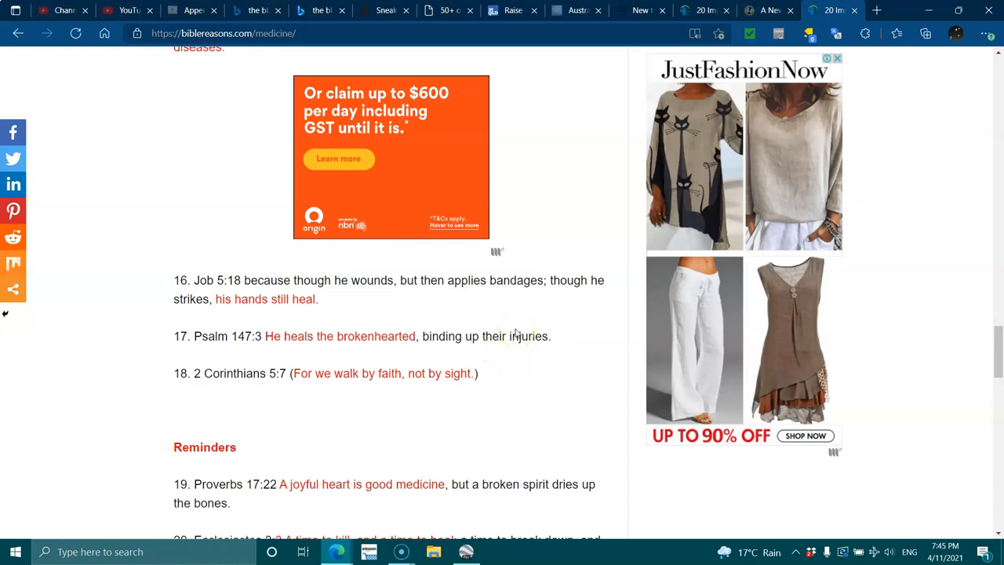
mouse_move(484, 305)
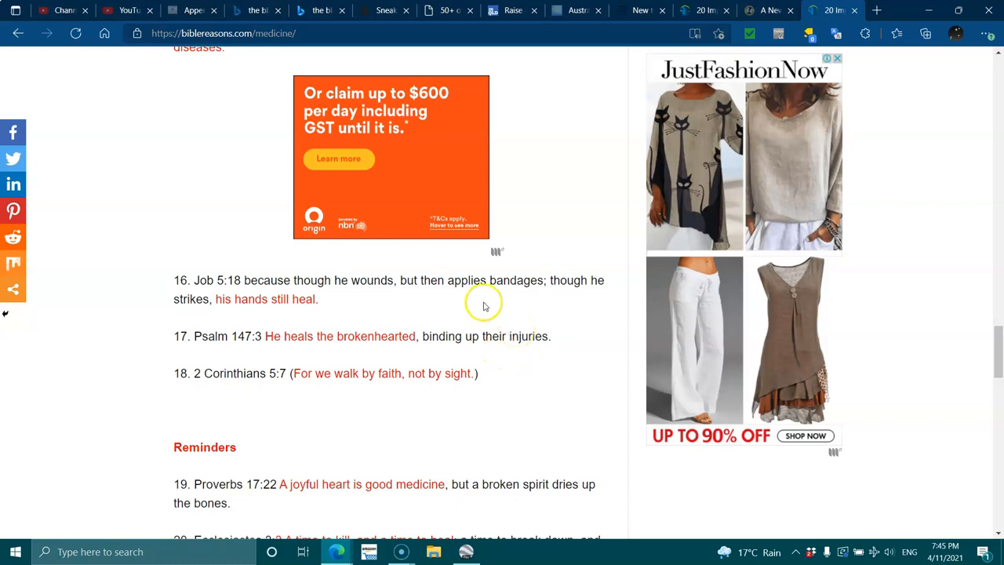
mouse_move(483, 304)
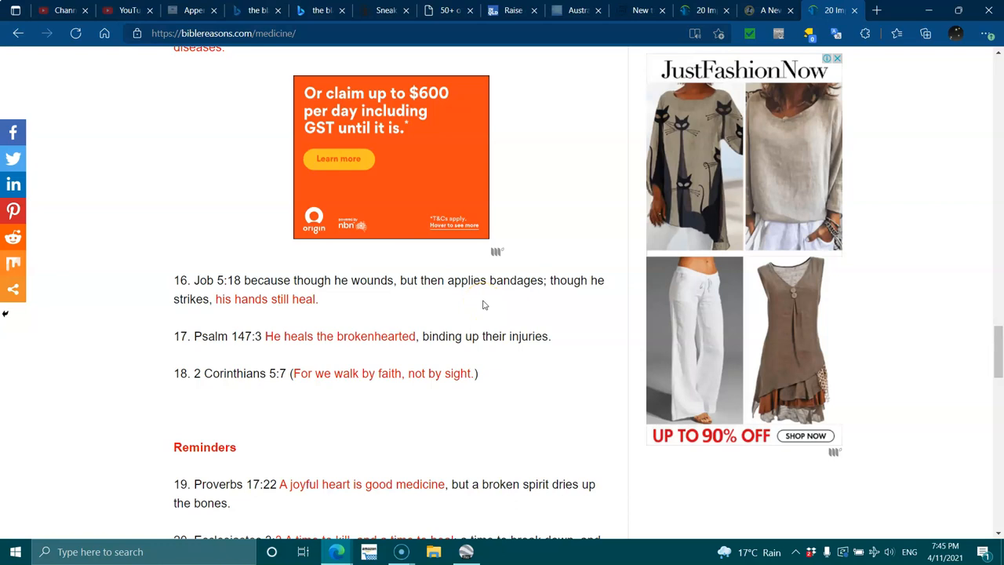
scroll(down, 3)
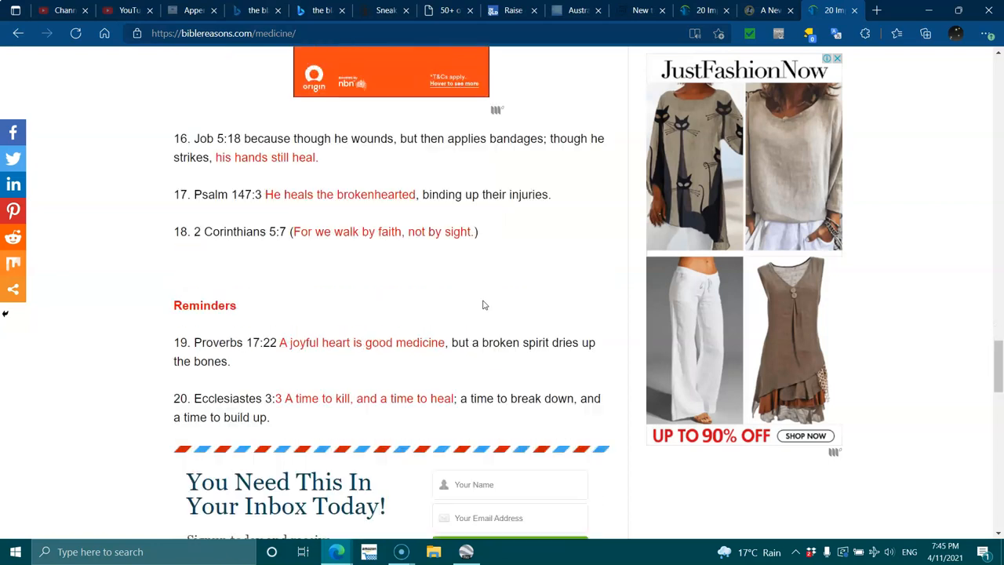
scroll(down, 3)
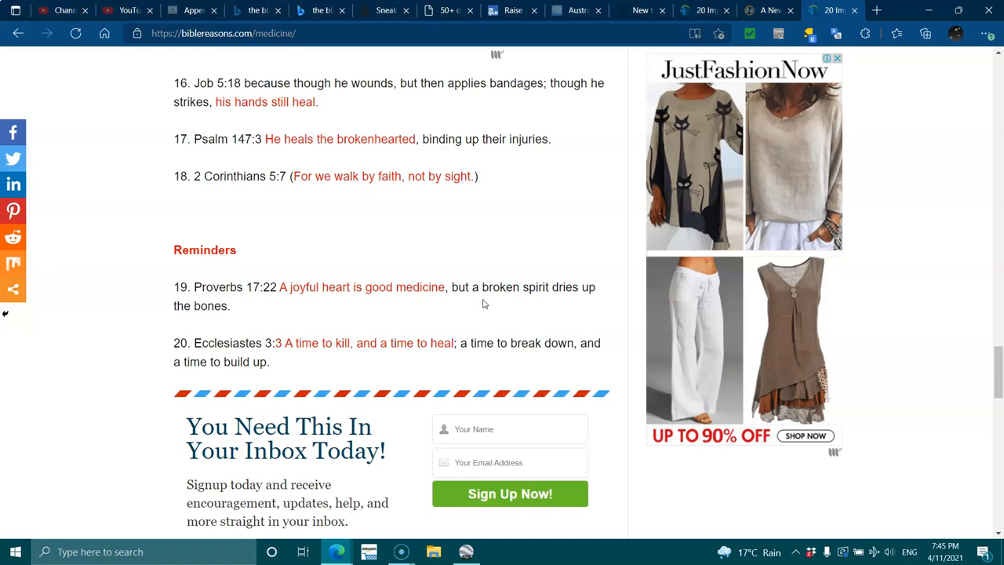
scroll(down, 3)
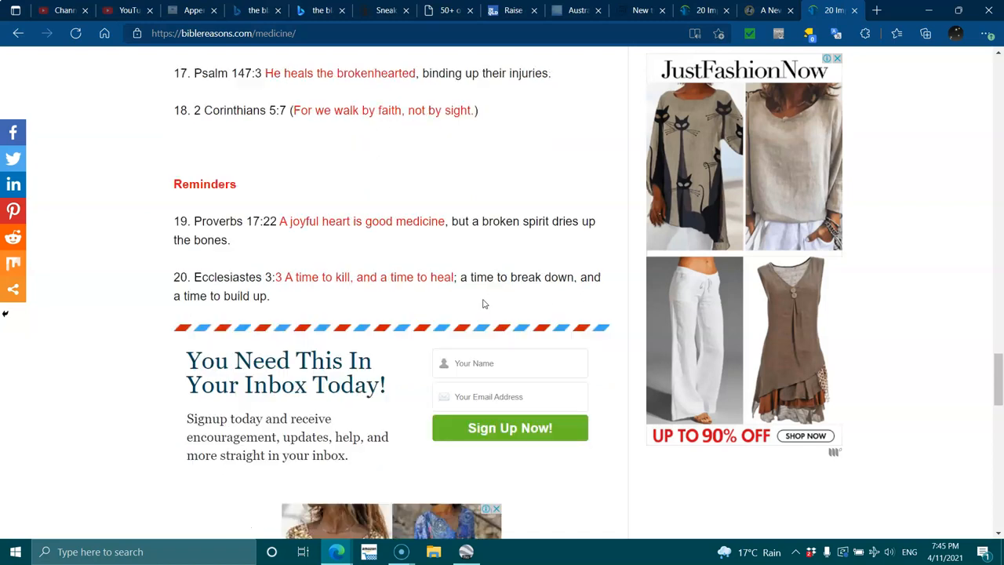